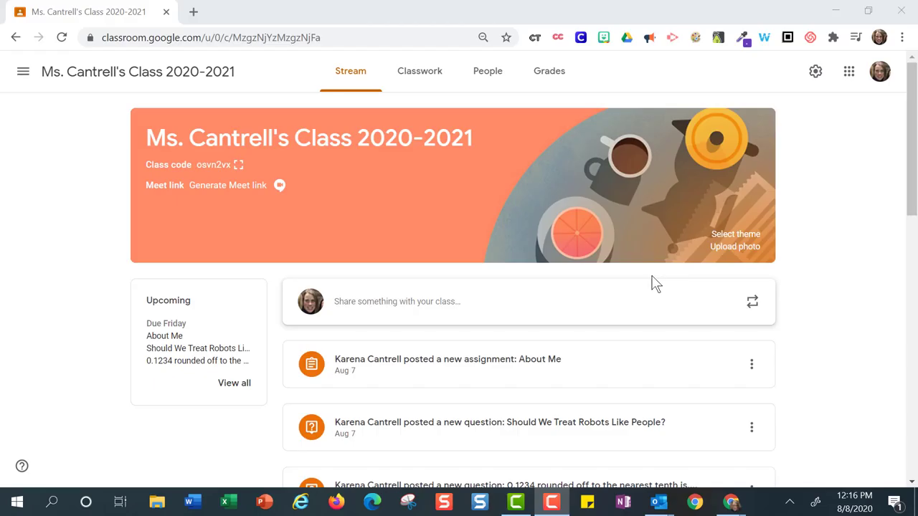
{"action": "mouse_move", "coordinate": [570, 125]}
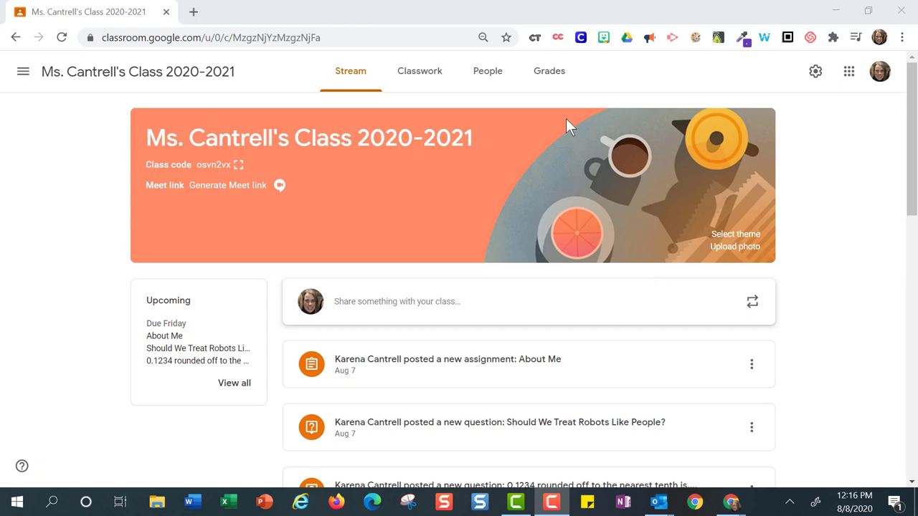
Show the Classwork list and expand Narrative Writing, showing 0 turned in and 7 assigned.
{"action": "left_click", "coordinate": [420, 71]}
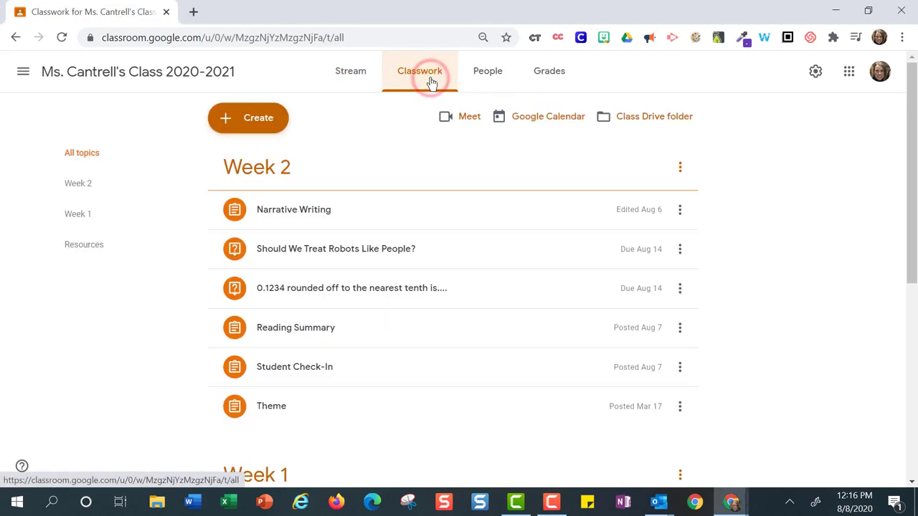
{"action": "mouse_move", "coordinate": [439, 213]}
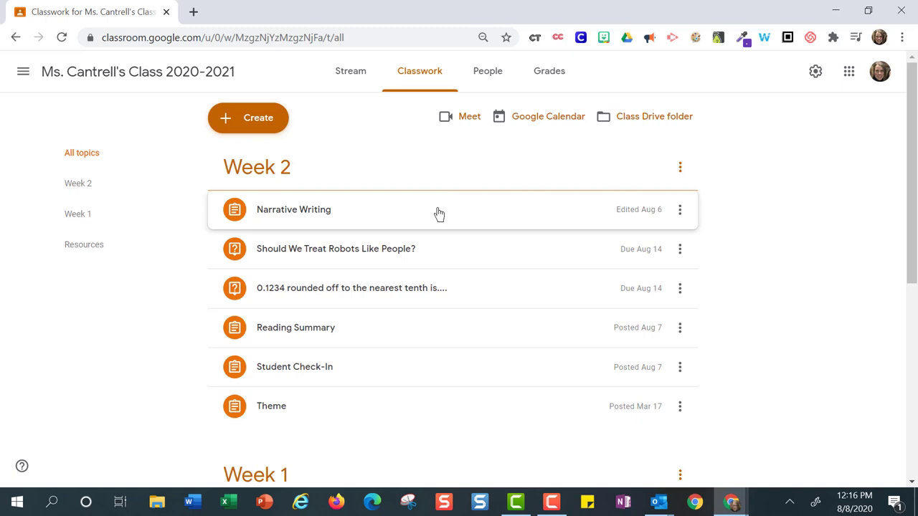
{"action": "left_click", "coordinate": [294, 209]}
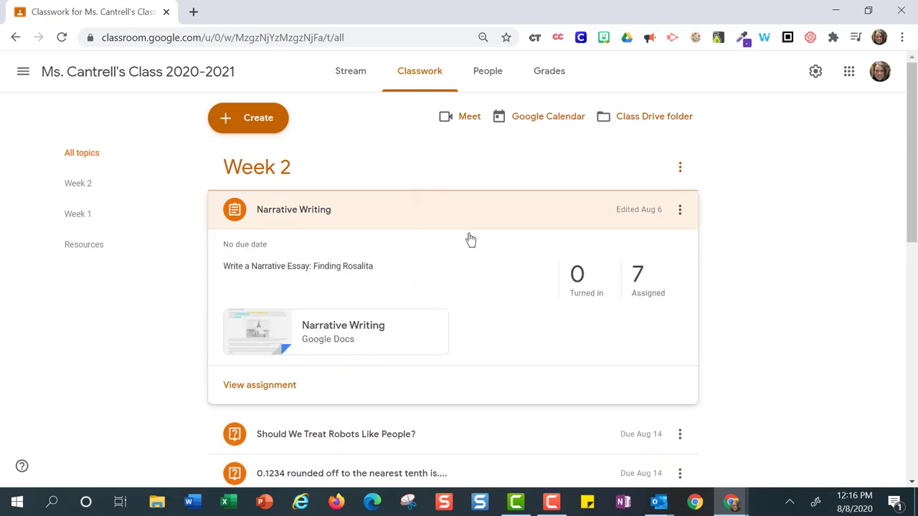
{"action": "mouse_move", "coordinate": [586, 314]}
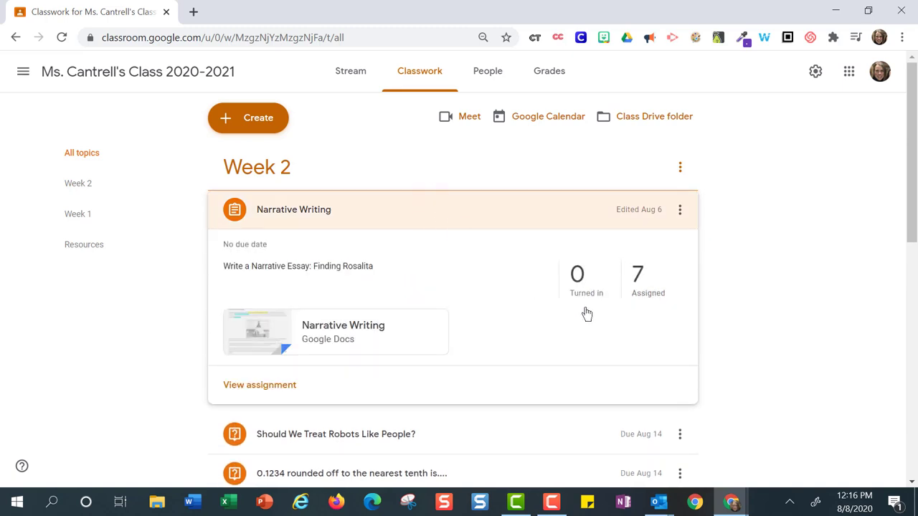
{"action": "mouse_move", "coordinate": [648, 310]}
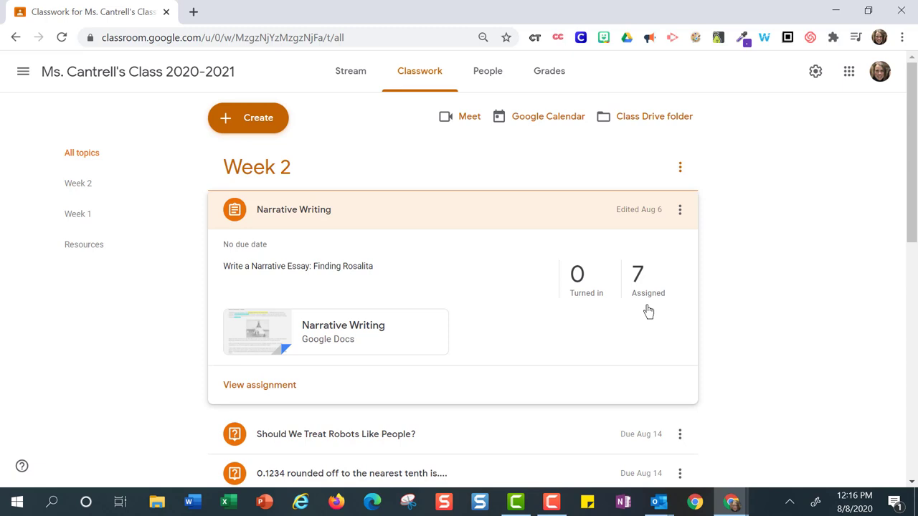
{"action": "mouse_move", "coordinate": [472, 359]}
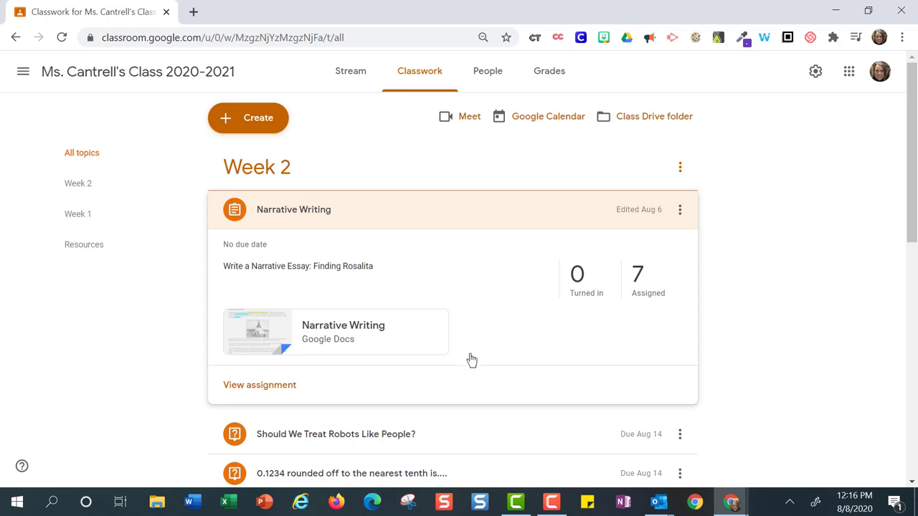
{"action": "mouse_move", "coordinate": [255, 392]}
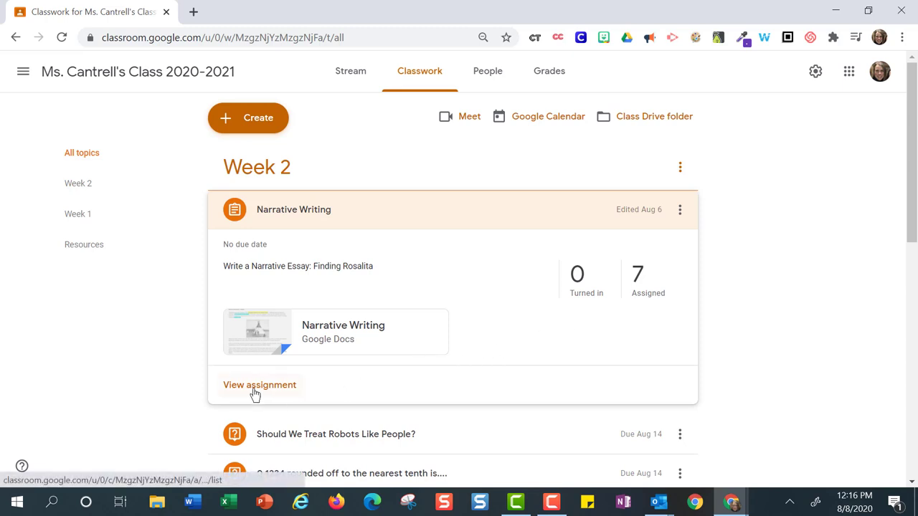
Open Narrative Writing's Student work page and scroll through all seven students' cards.
{"action": "left_click", "coordinate": [260, 385]}
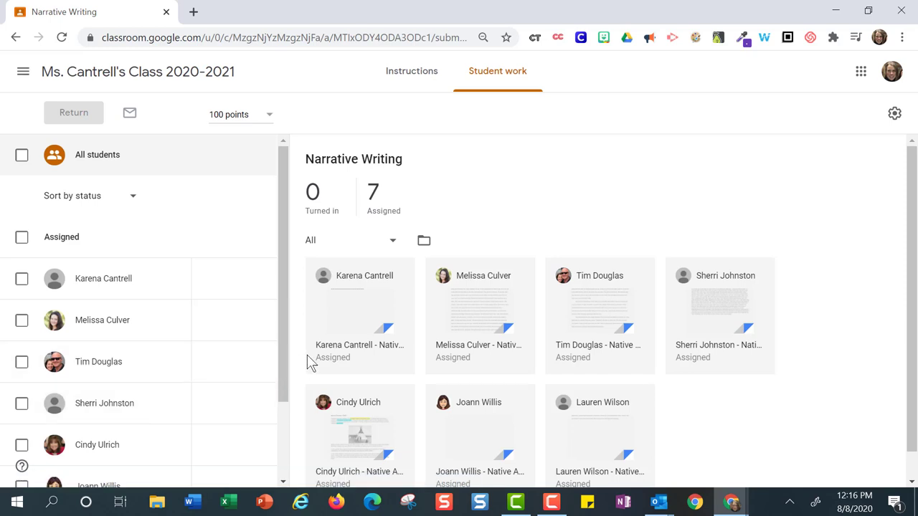
{"action": "scroll", "scroll_direction": "down", "scroll_amount": 3}
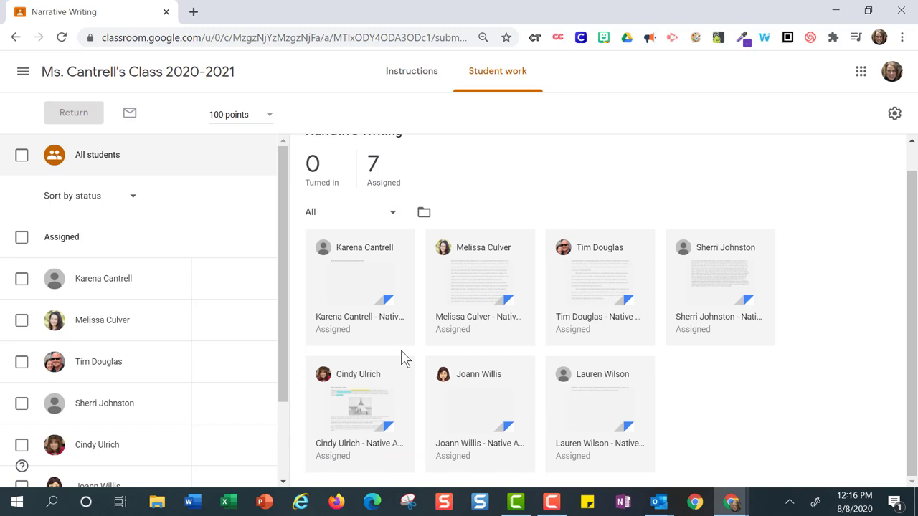
{"action": "mouse_move", "coordinate": [733, 413]}
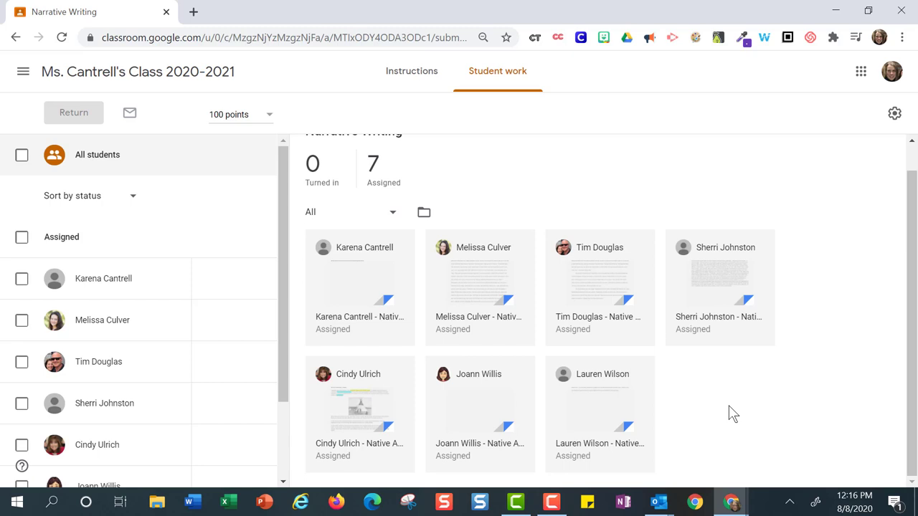
{"action": "mouse_move", "coordinate": [483, 287]}
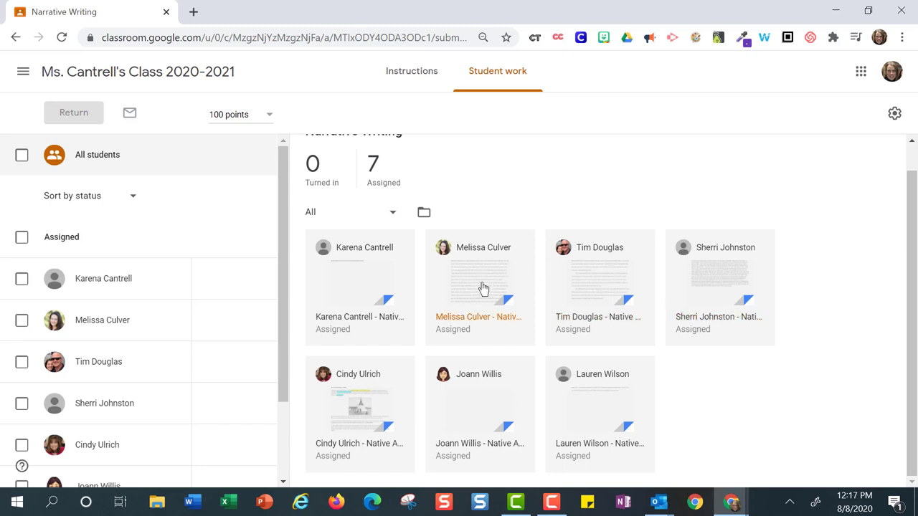
{"action": "mouse_move", "coordinate": [704, 343]}
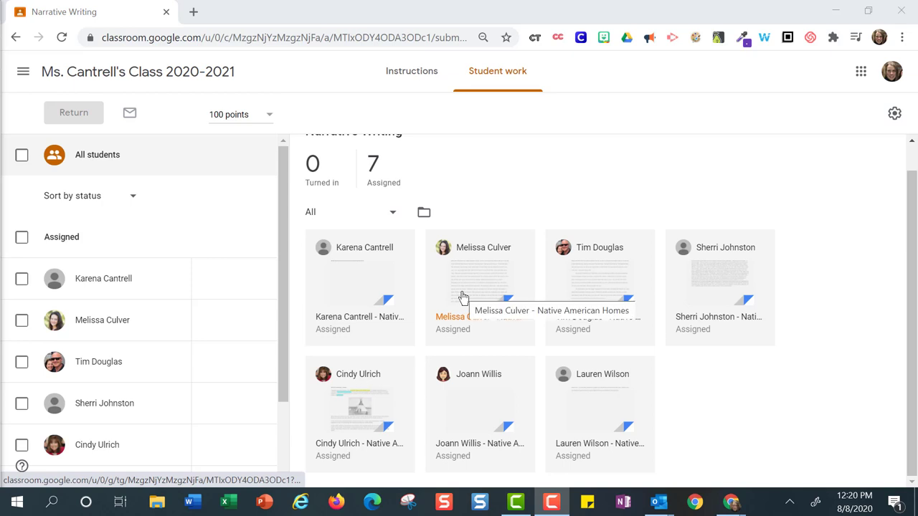
{"action": "left_click", "coordinate": [479, 279]}
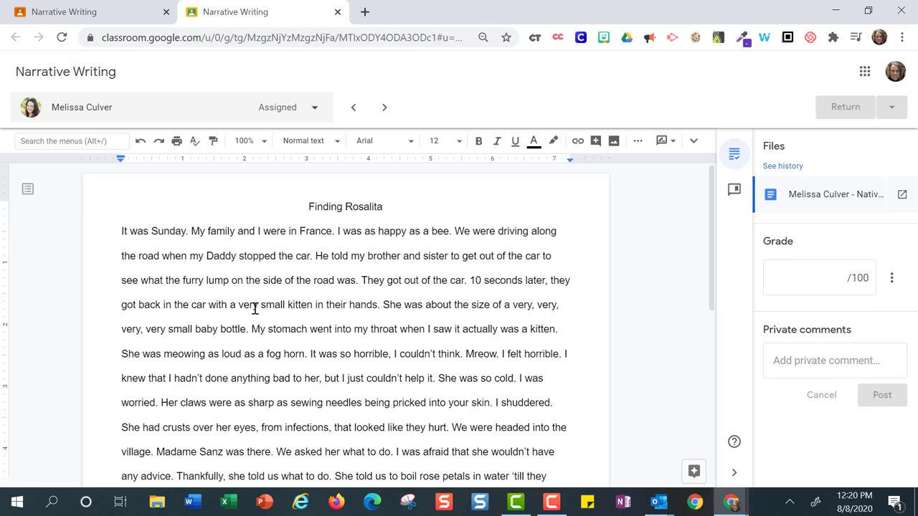
{"action": "scroll", "scroll_direction": "down", "scroll_amount": 3}
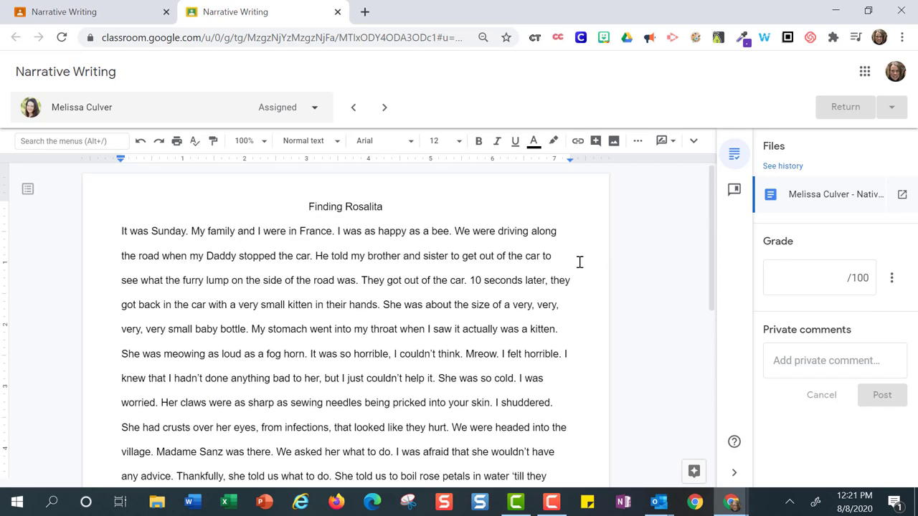
Comment 'Make sure to indent your paragraphs' on the sentence 'It was Sunday.'.
{"action": "left_click_drag", "start_coordinate": [121, 231], "coordinate": [189, 231]}
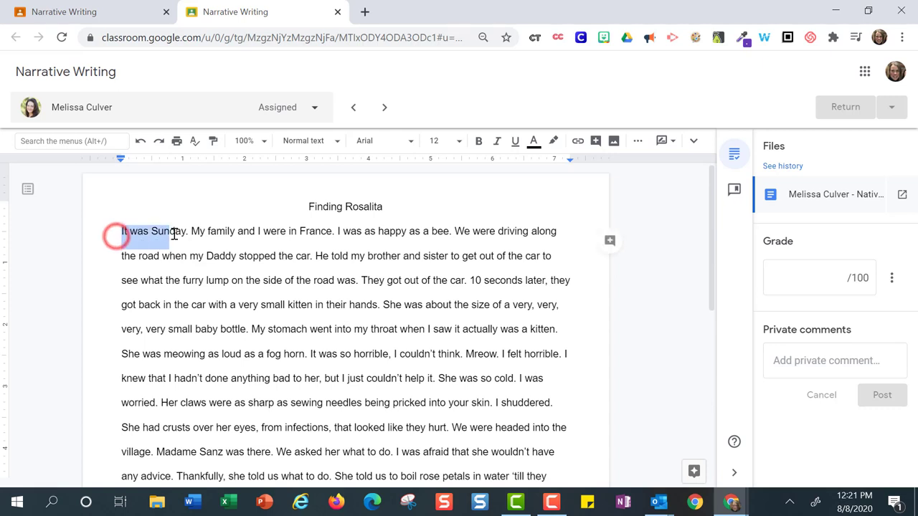
{"action": "left_click", "coordinate": [610, 240]}
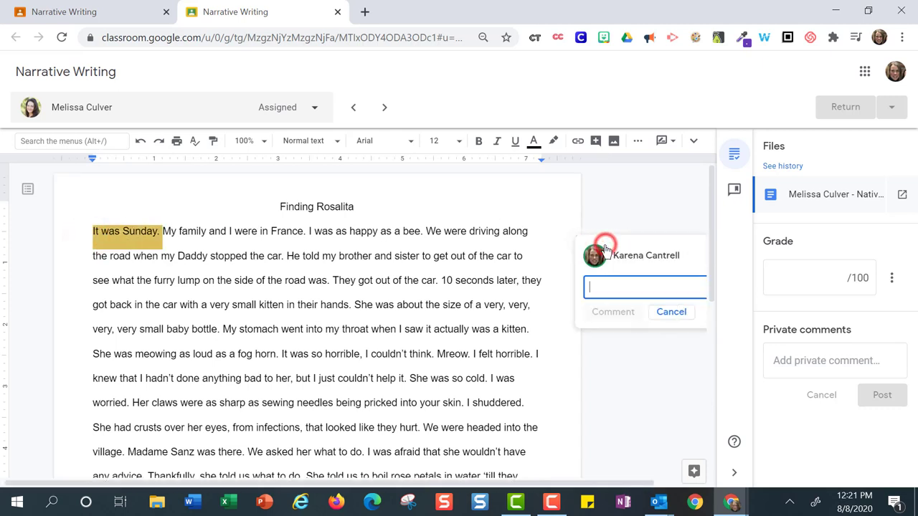
{"action": "type", "text": "Make sure to indent your paragraphs"}
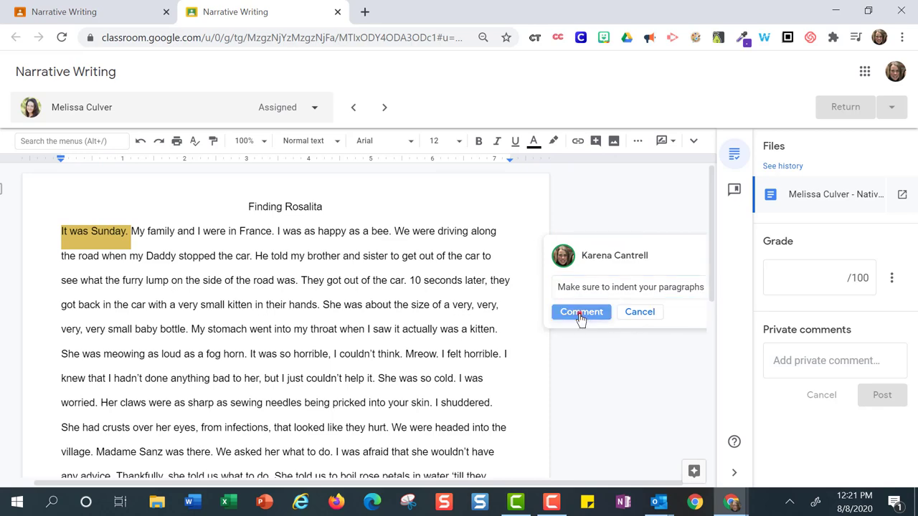
{"action": "left_click", "coordinate": [580, 311]}
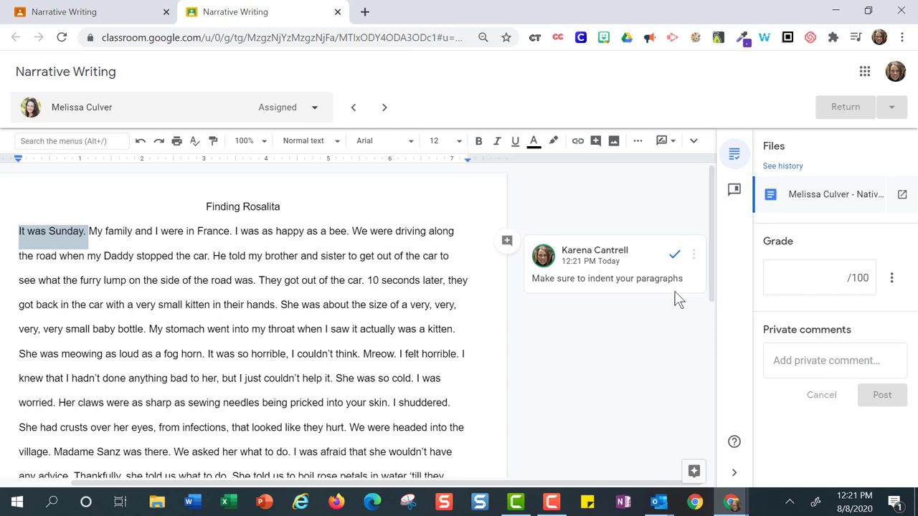
{"action": "mouse_move", "coordinate": [693, 254]}
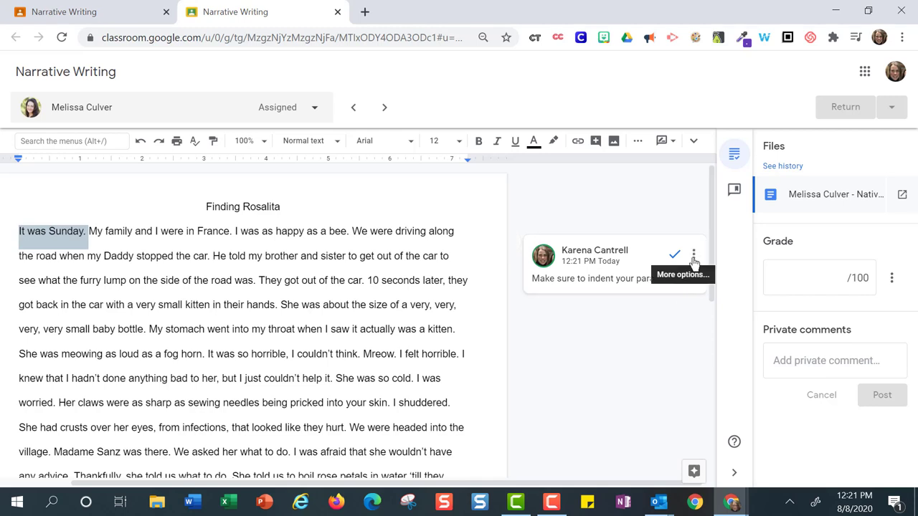
Add the 'Make sure to indent your paragraphs' comment to the comment bank.
{"action": "left_click", "coordinate": [693, 254]}
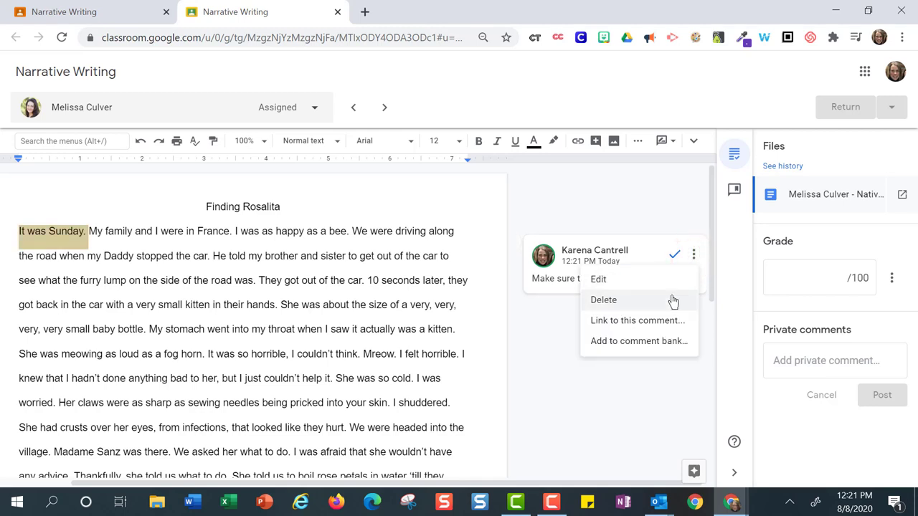
{"action": "left_click", "coordinate": [597, 279]}
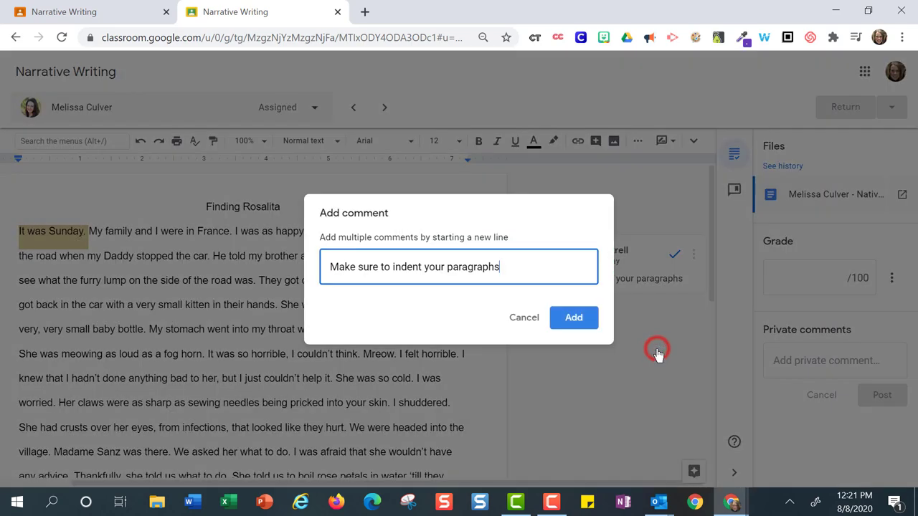
{"action": "left_click", "coordinate": [573, 317]}
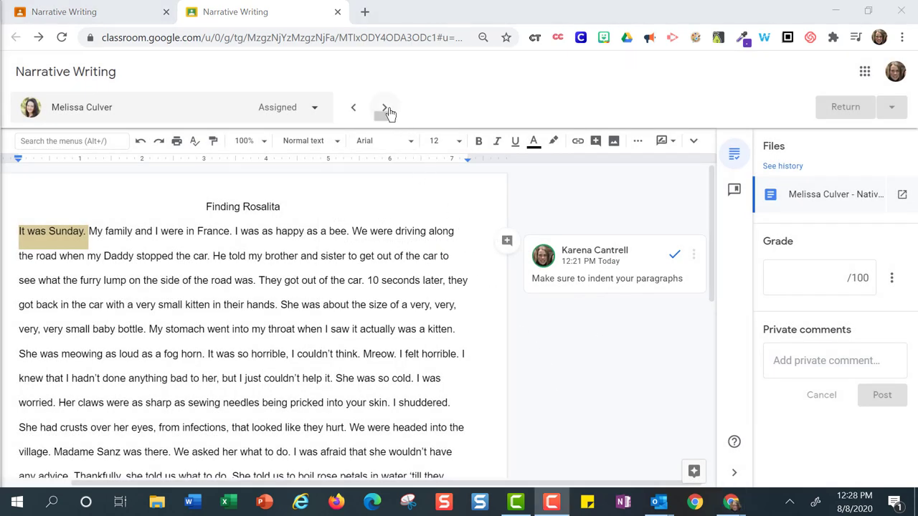
{"action": "mouse_move", "coordinate": [385, 107]}
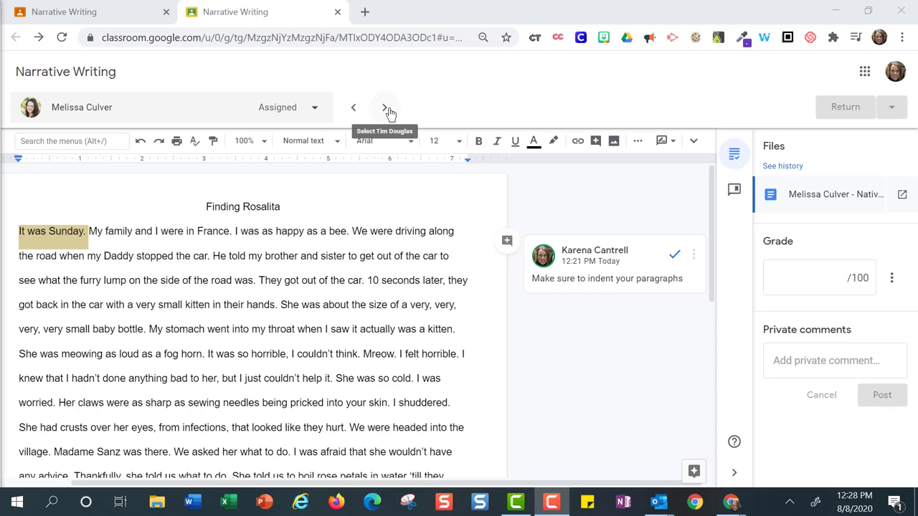
{"action": "left_click", "coordinate": [385, 106]}
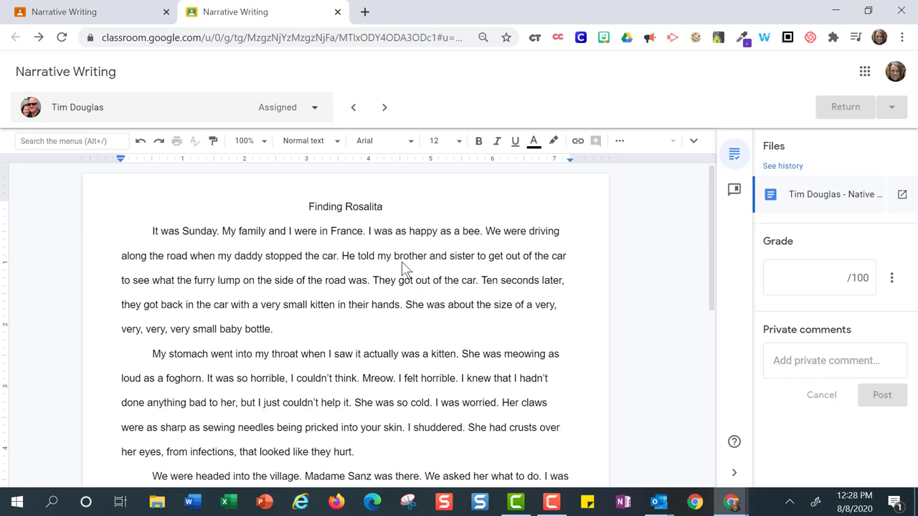
{"action": "scroll", "scroll_direction": "down", "scroll_amount": 3}
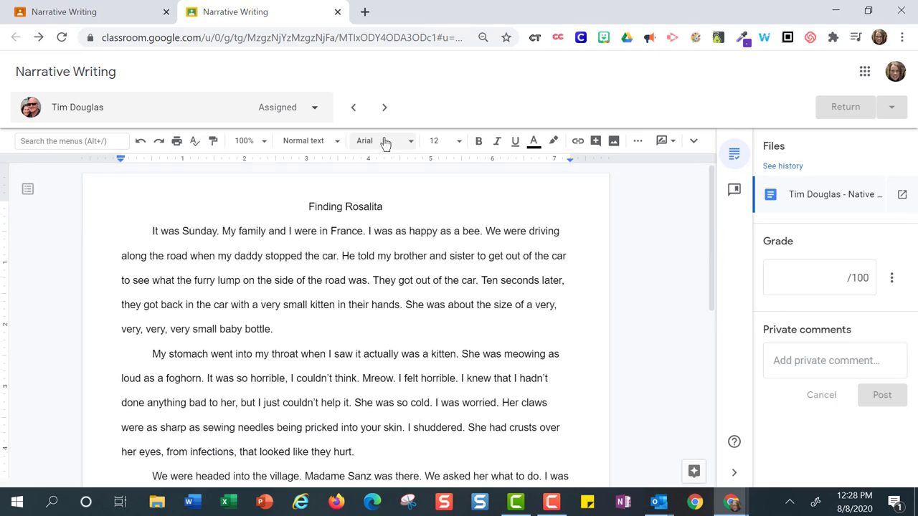
{"action": "left_click", "coordinate": [384, 106]}
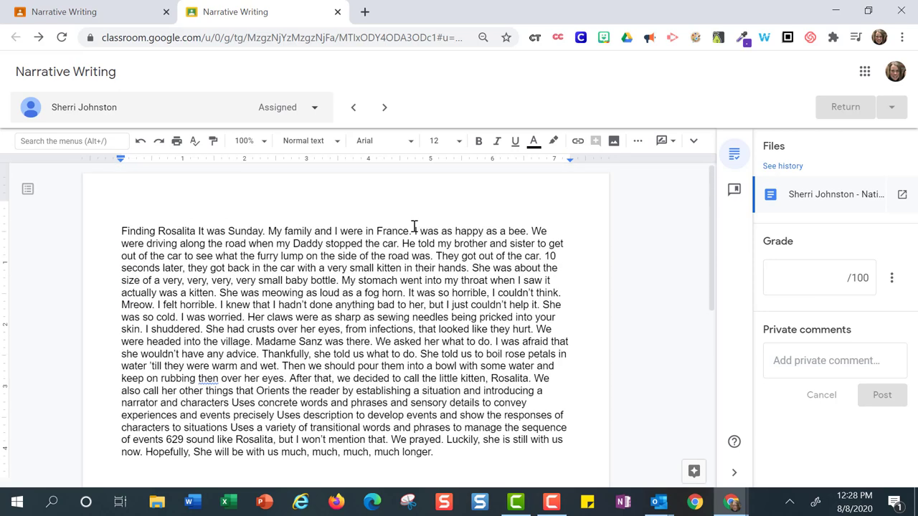
Attach the comment-bank entry 'Make sure to indent your paragraphs' to the word 'Finding'.
{"action": "left_click", "coordinate": [120, 230]}
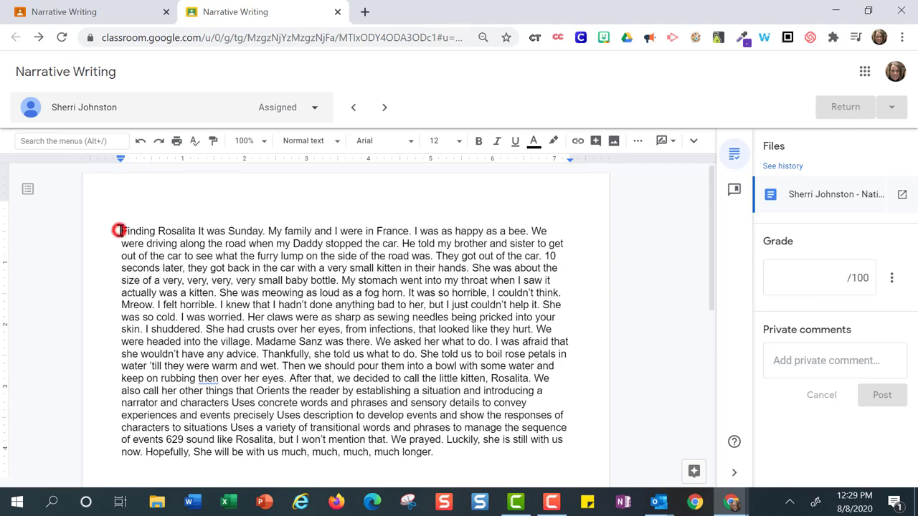
{"action": "double_click", "coordinate": [137, 231]}
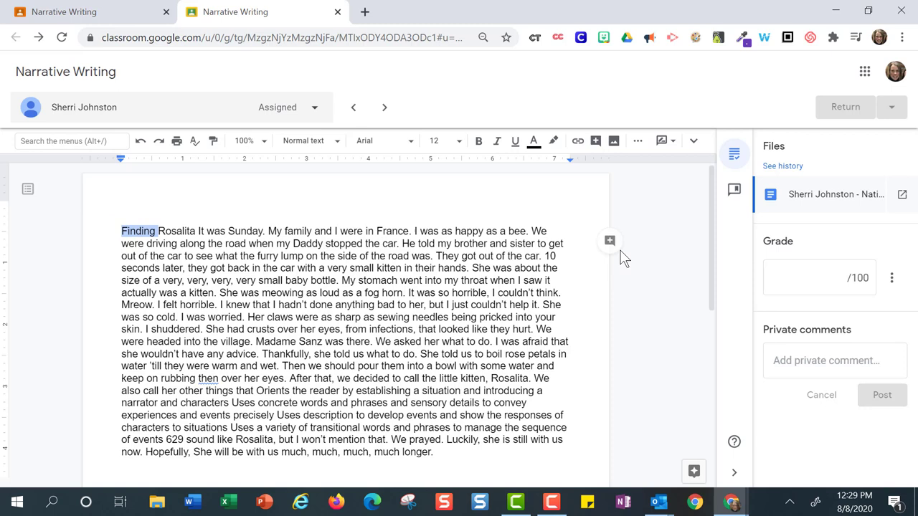
{"action": "left_click", "coordinate": [609, 240]}
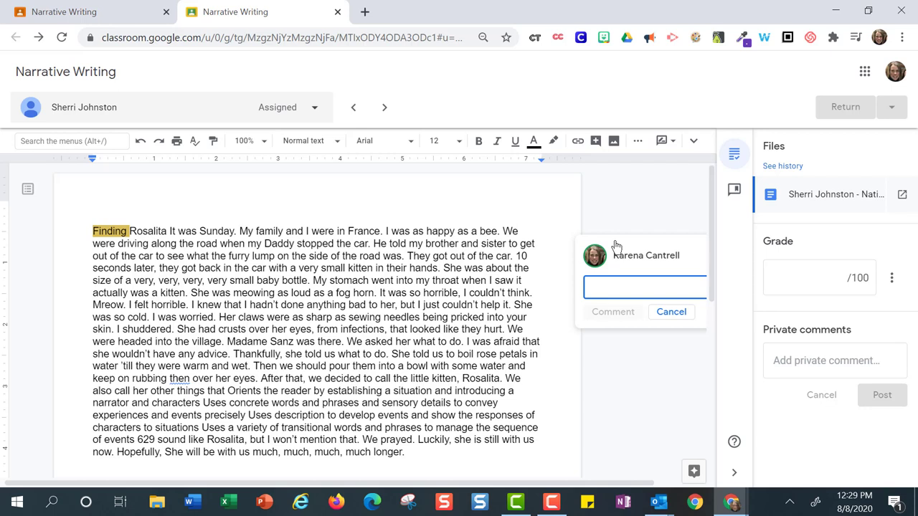
{"action": "type", "text": "#"}
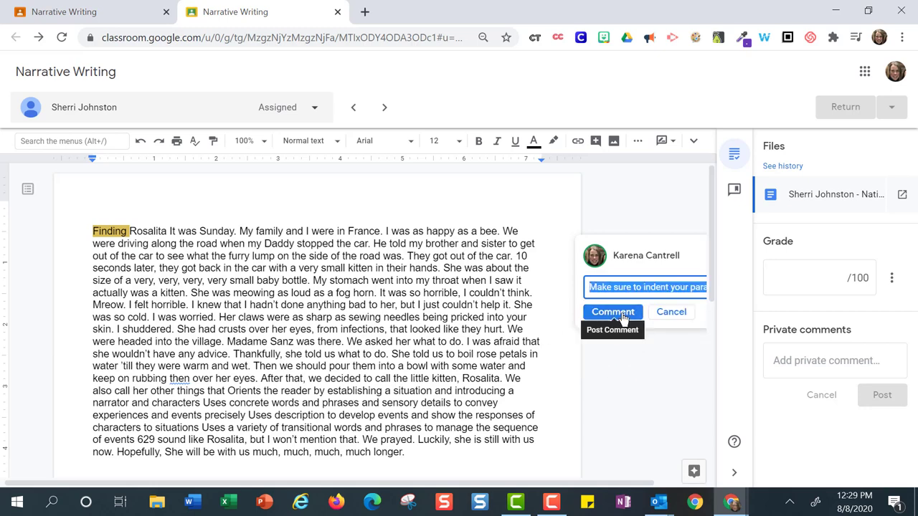
{"action": "left_click", "coordinate": [612, 312]}
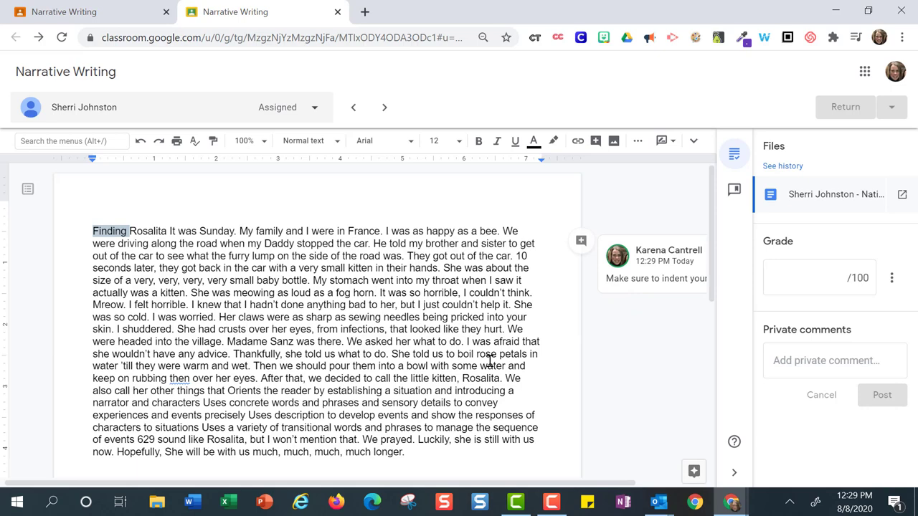
{"action": "left_click", "coordinate": [384, 107]}
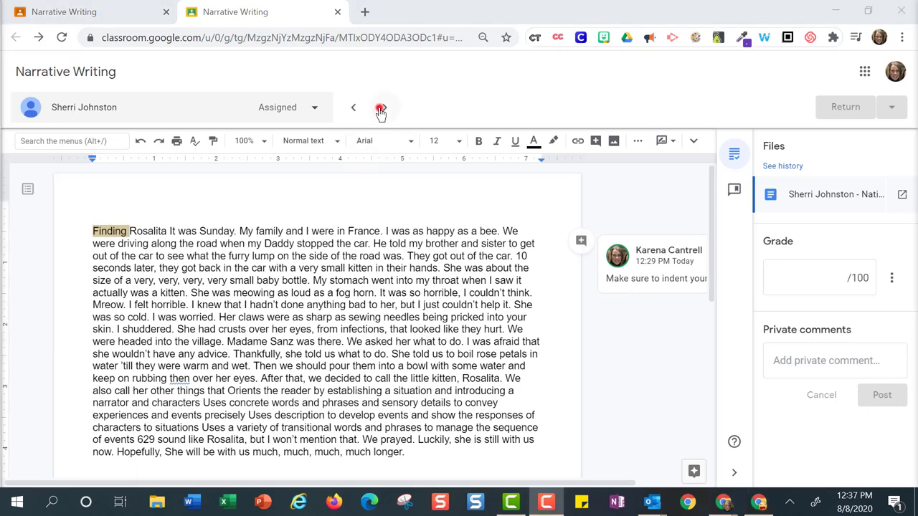
{"action": "left_click", "coordinate": [380, 107]}
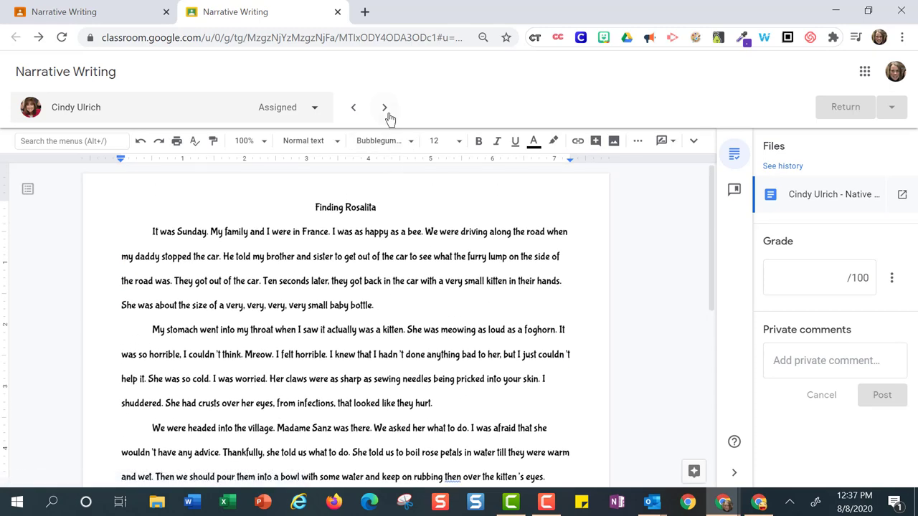
{"action": "left_click", "coordinate": [384, 107]}
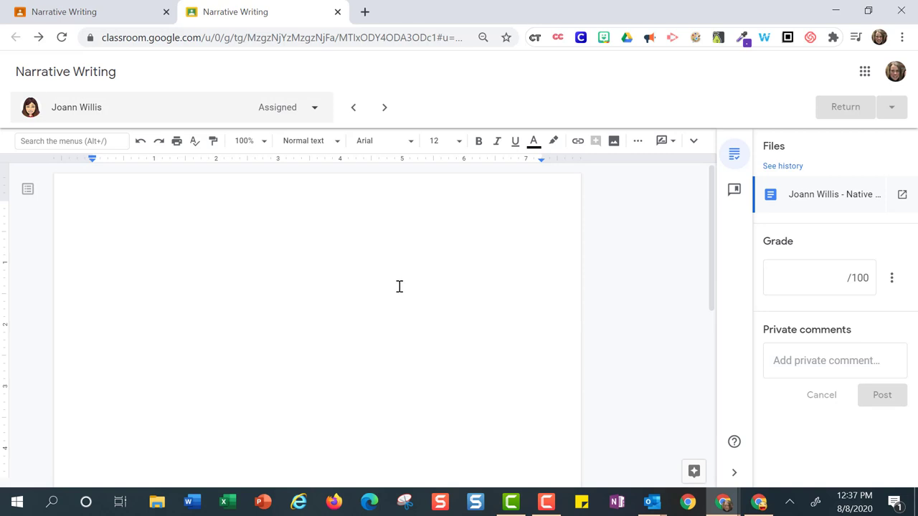
{"action": "mouse_move", "coordinate": [302, 141]}
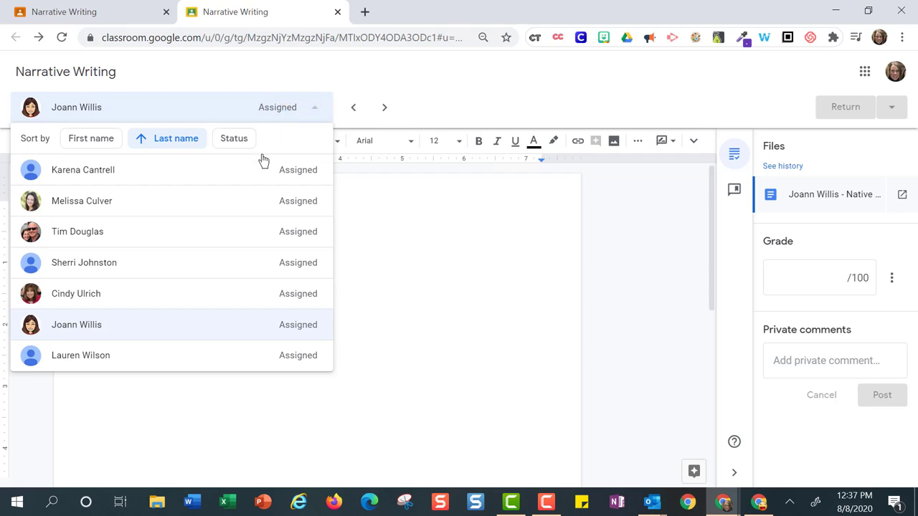
{"action": "mouse_move", "coordinate": [244, 170]}
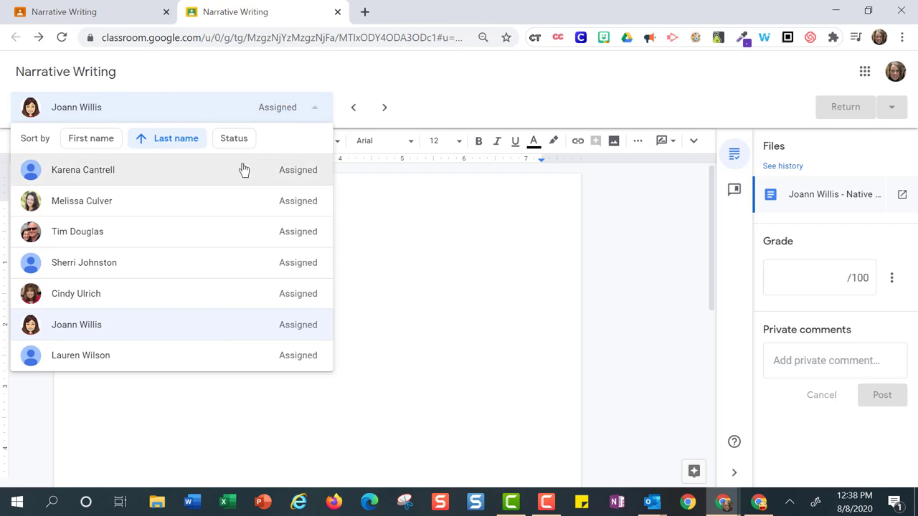
{"action": "left_click", "coordinate": [83, 170]}
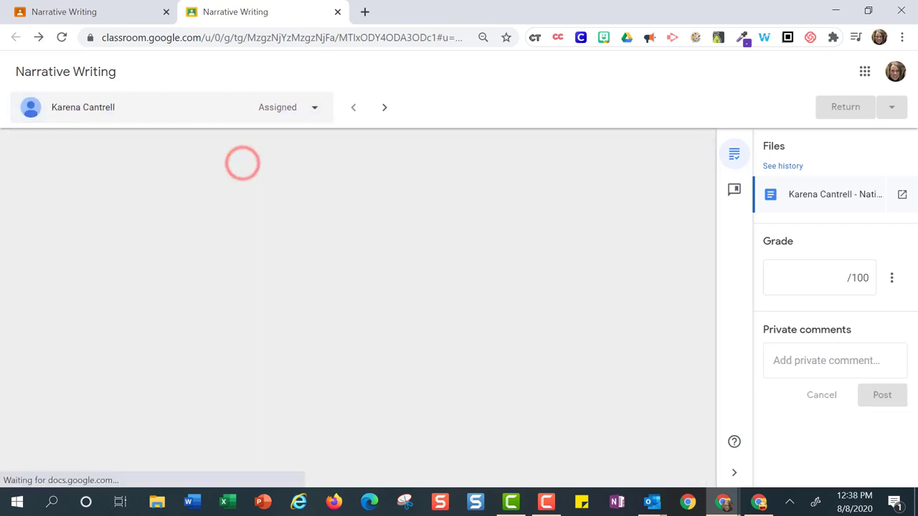